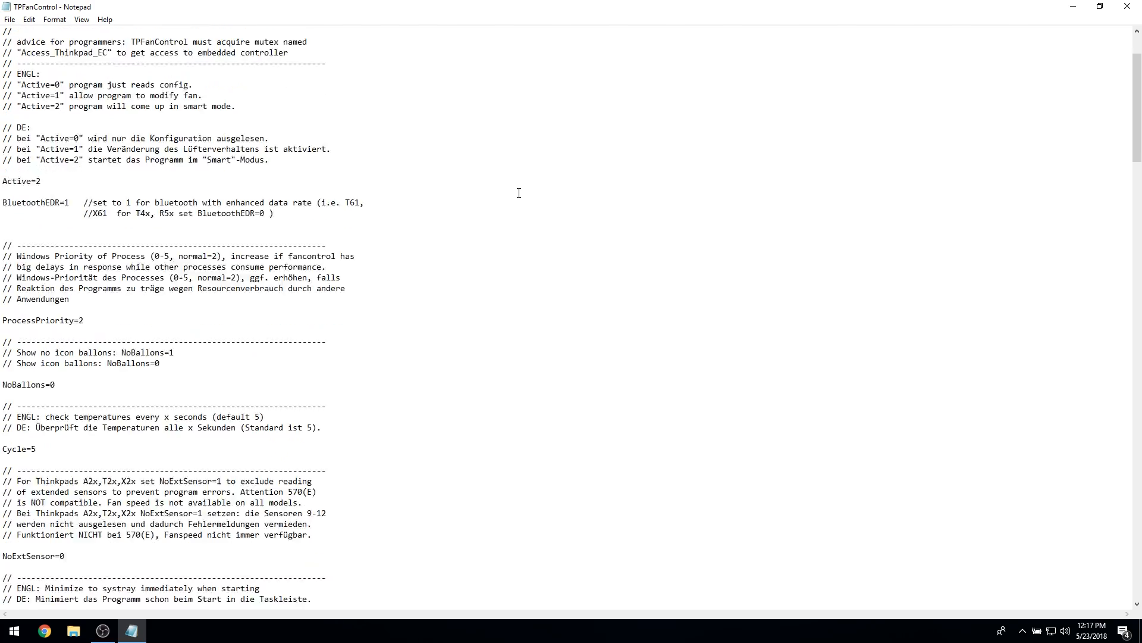
Step: Scroll the Linux fan-control results and open the Stanko GitHub project in a new tab
scroll(down, 3)
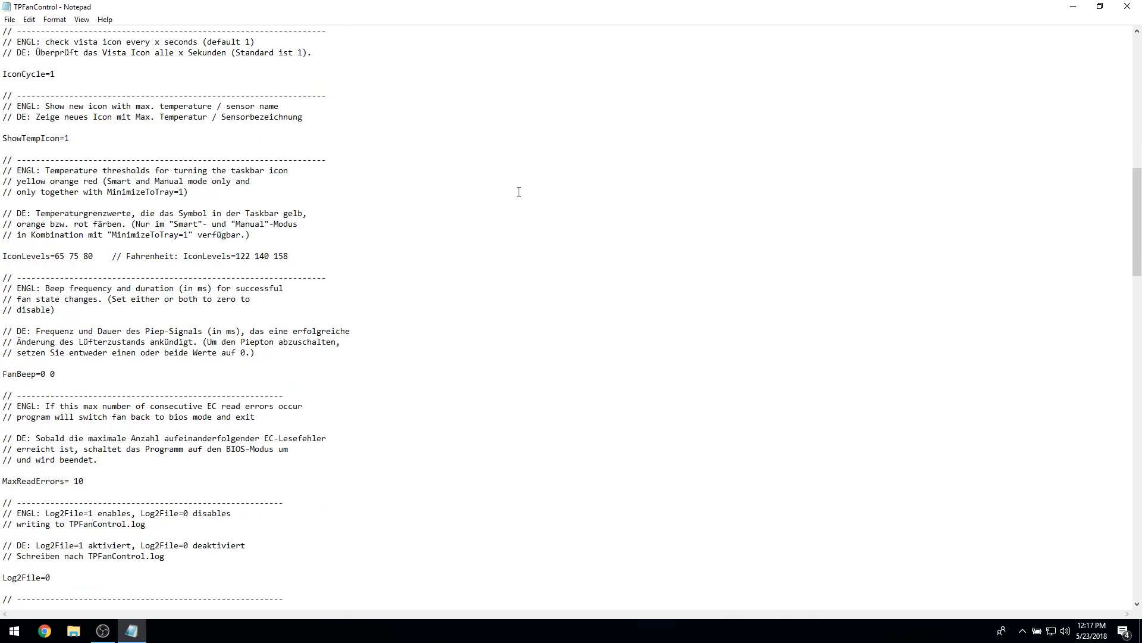
scroll(down, 3)
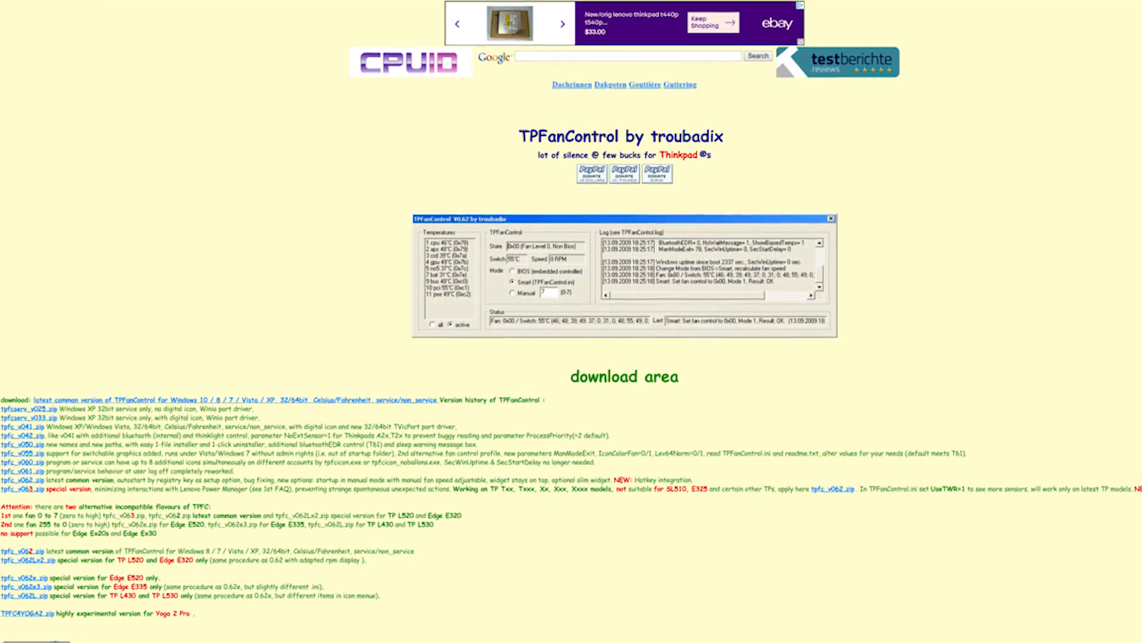
scroll(down, 3)
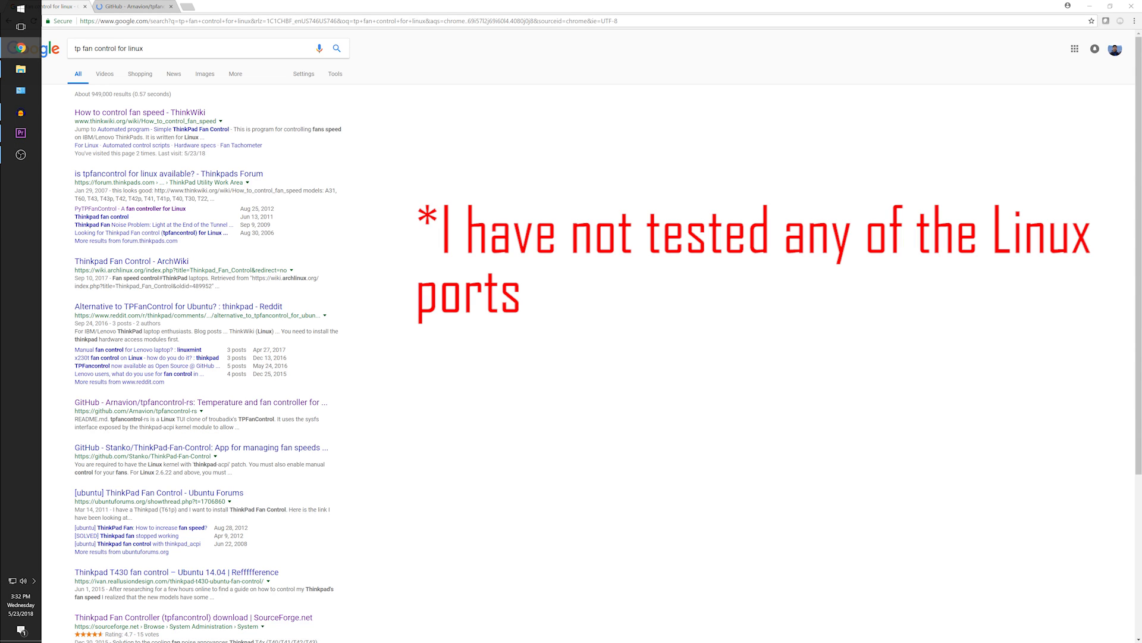
click(135, 7)
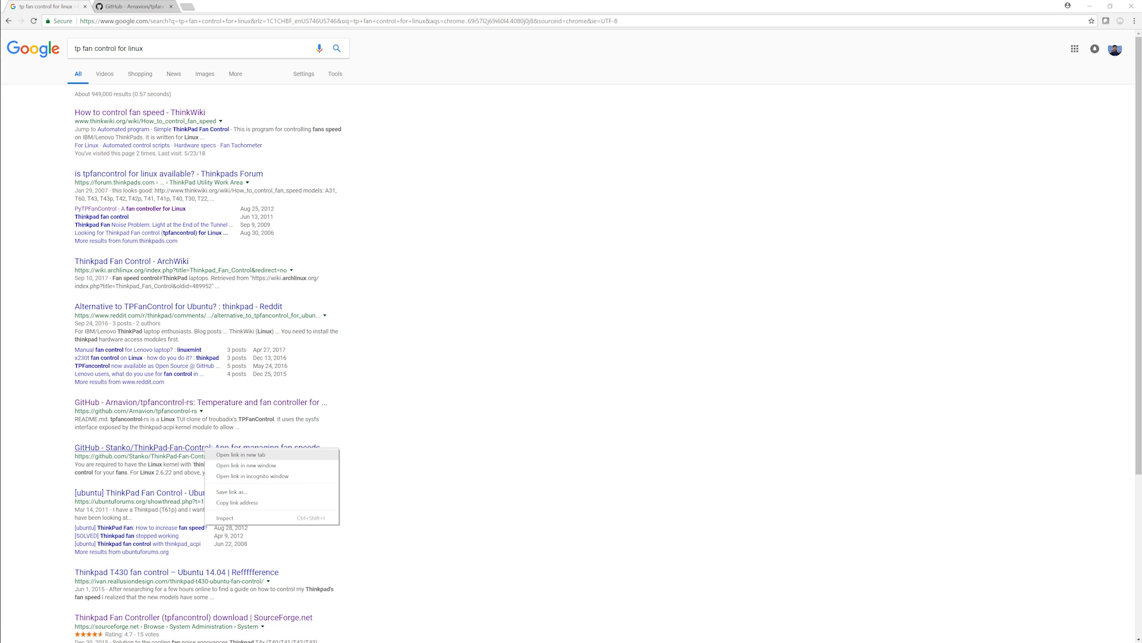
click(241, 454)
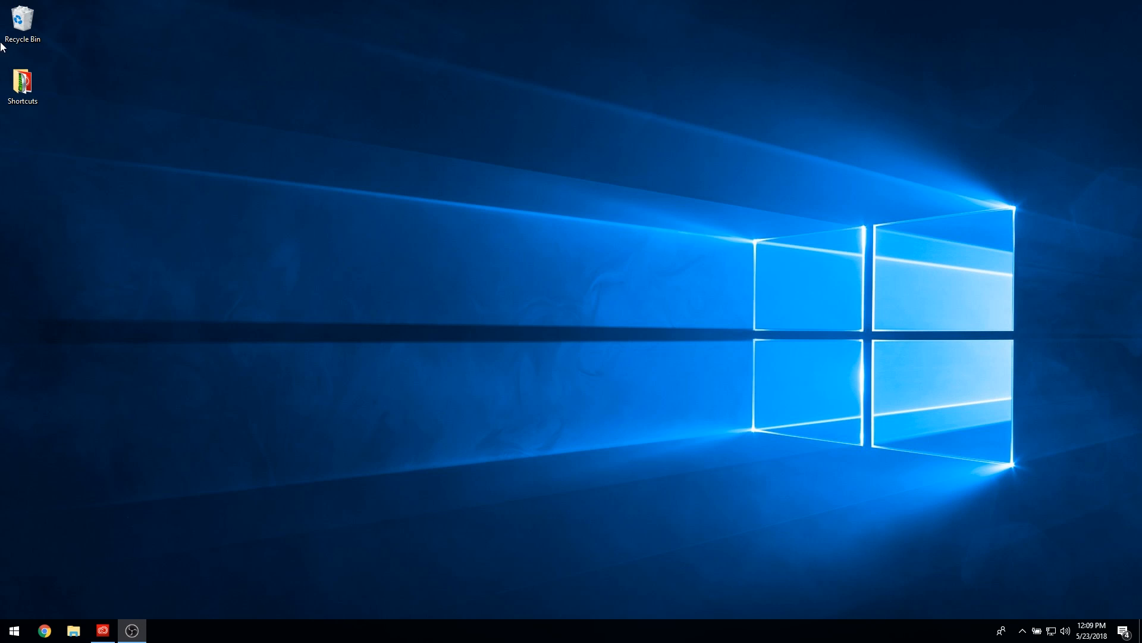
Step: Search 'tp fan con' in Chrome and download tpfc_v061.zip from its SourceForge page
click(44, 630)
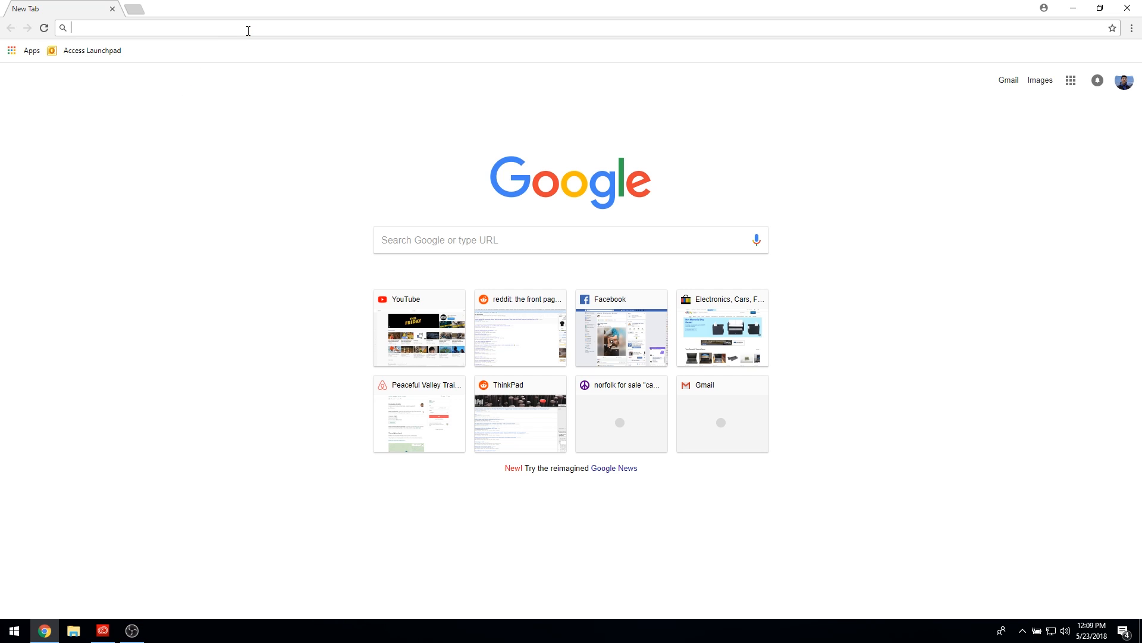
text(tp fan con)
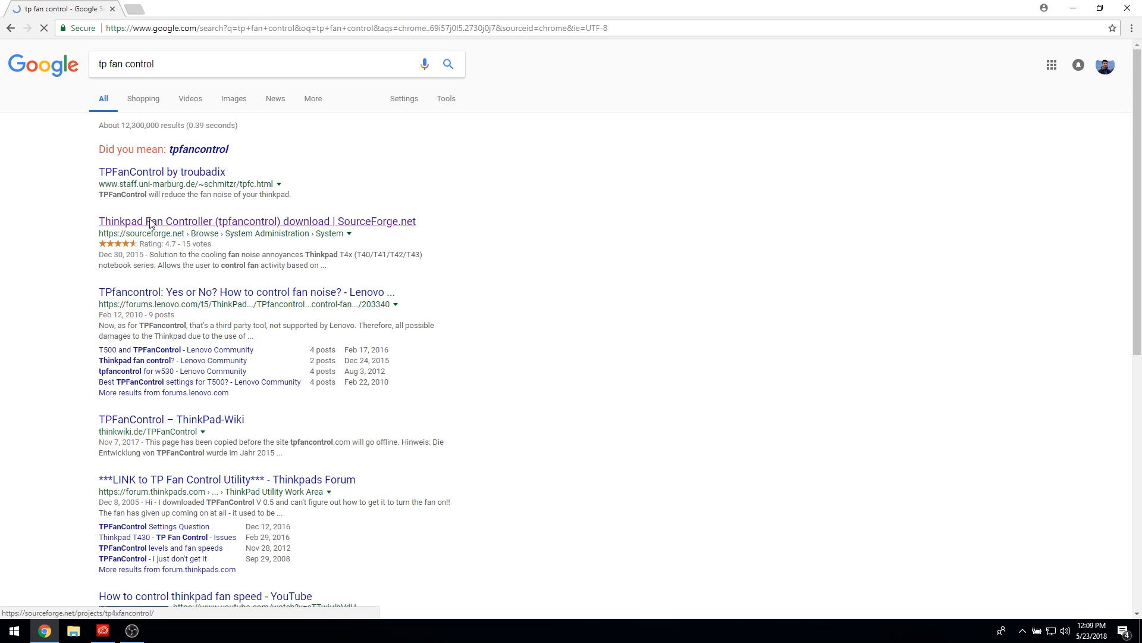
click(256, 220)
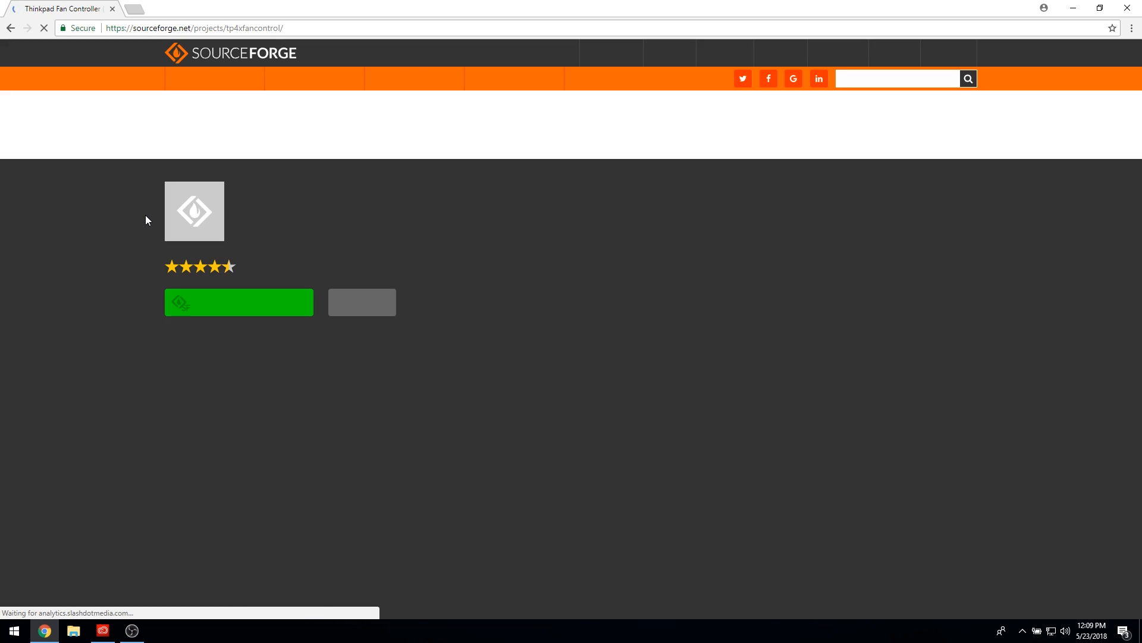
click(238, 301)
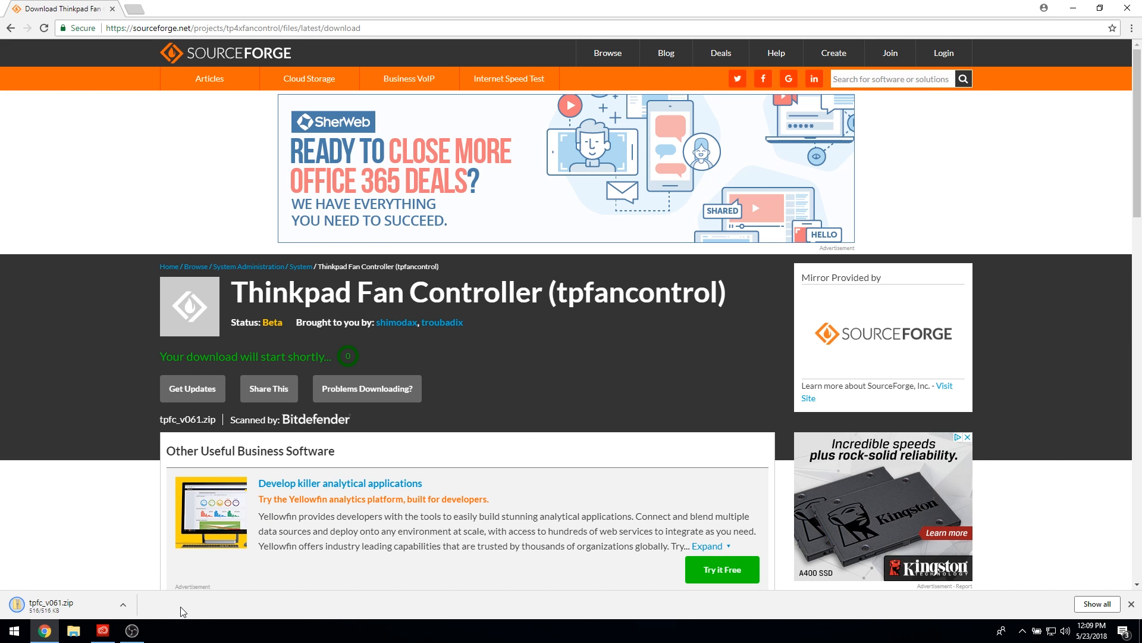
click(72, 631)
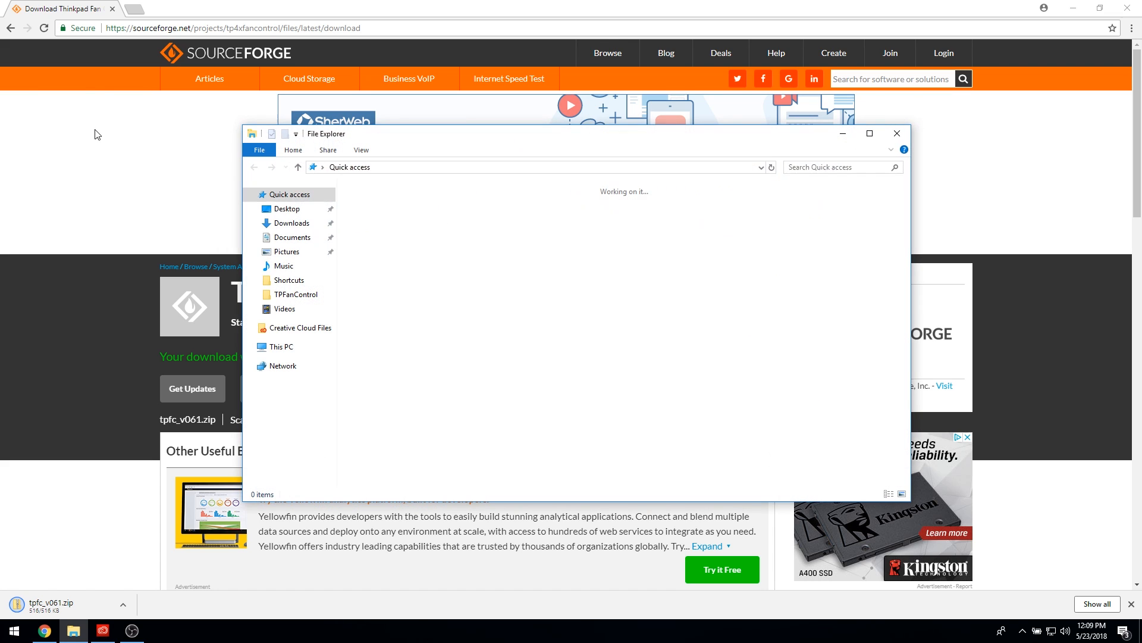
Step: Extract tpfc_v061.zip in Downloads to a tpfc_v061 folder and select its setup application
click(292, 223)
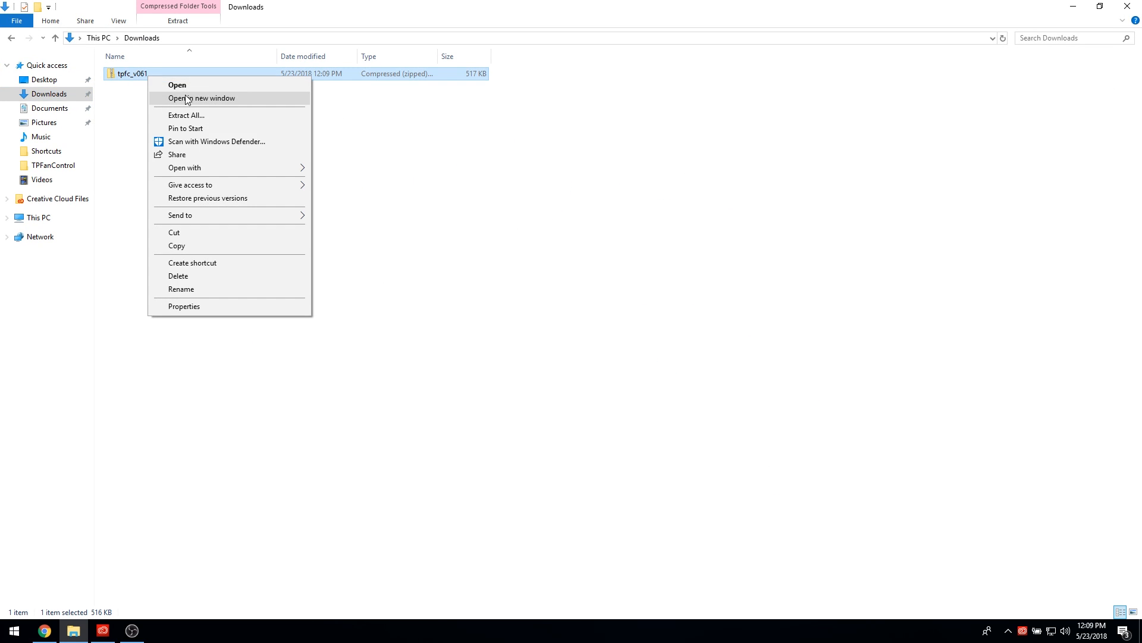
click(187, 115)
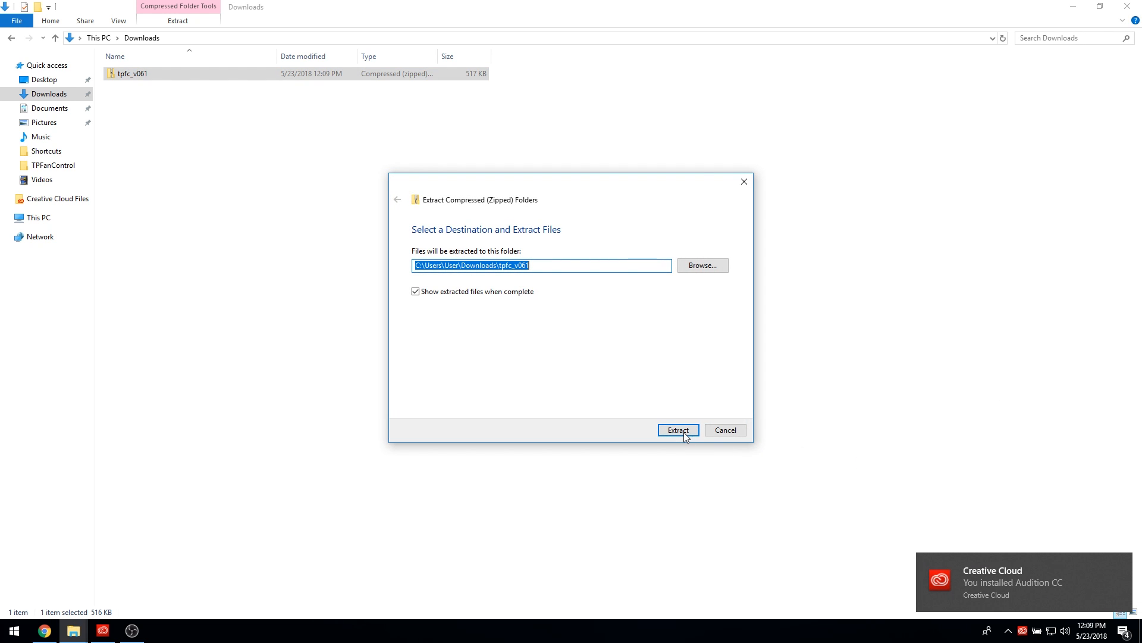
click(677, 429)
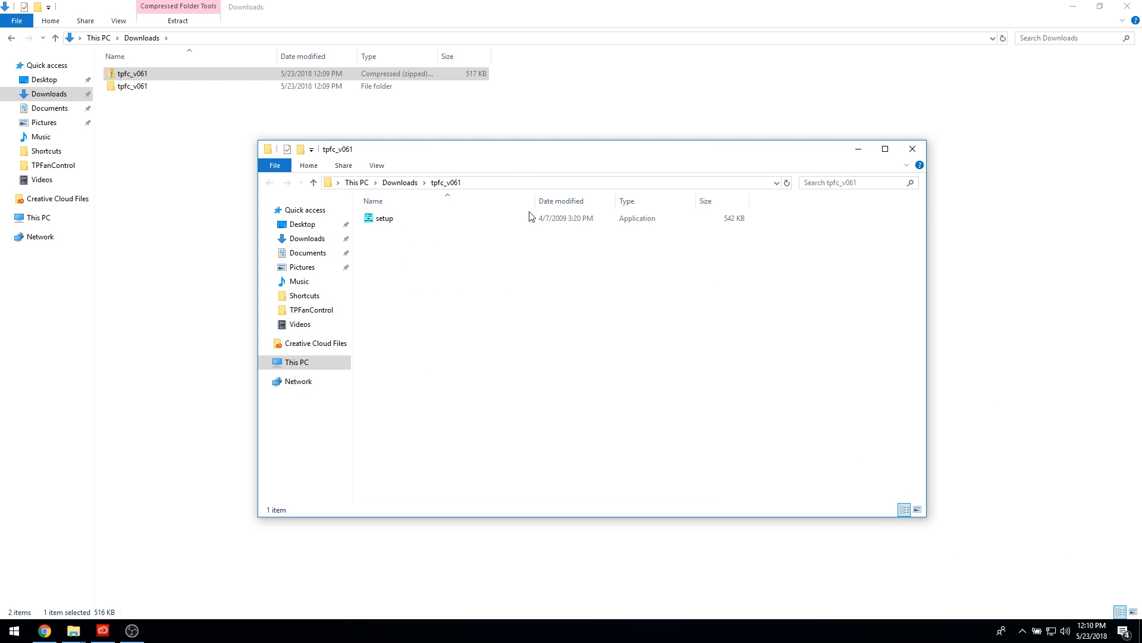
click(384, 218)
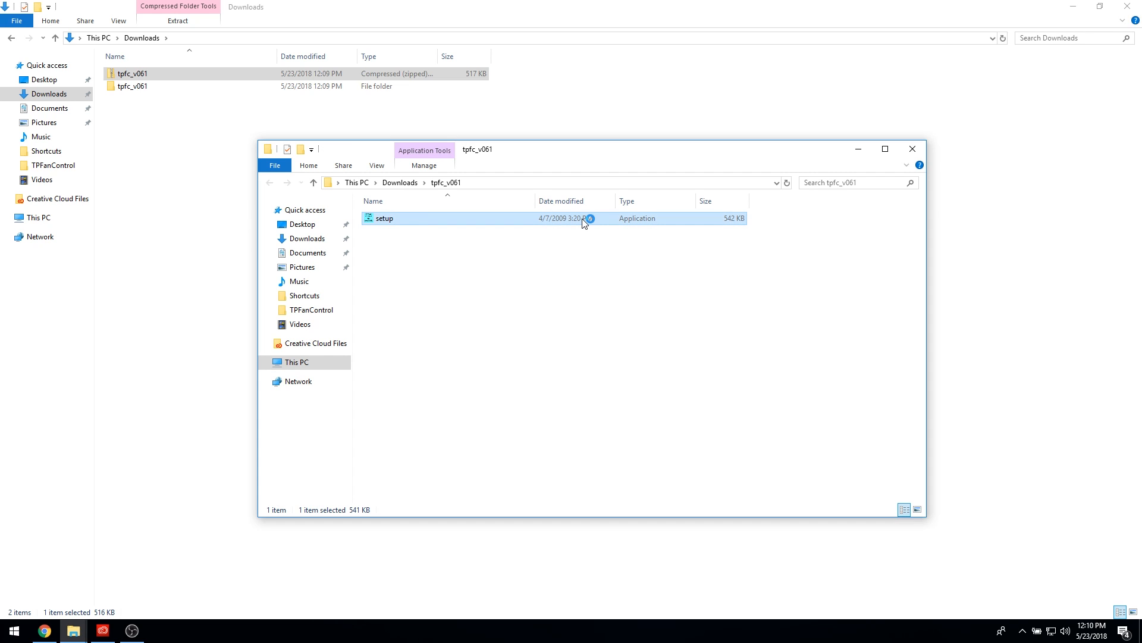
Step: Launch the TPFanControl installer, accept the license and keep the default install folder
double_click(385, 217)
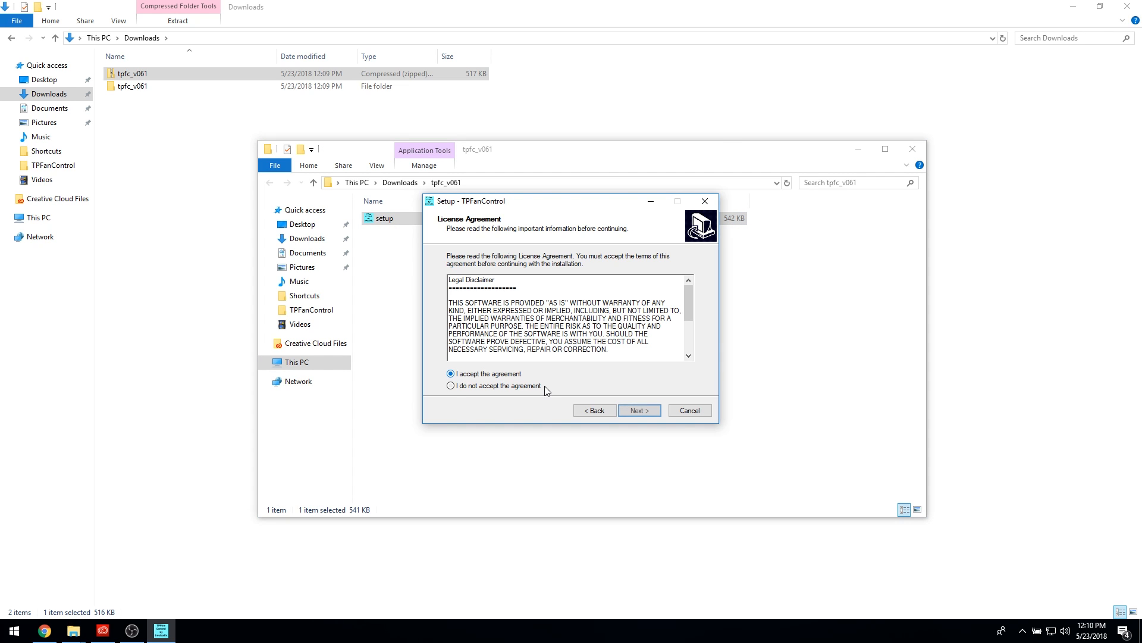
click(638, 409)
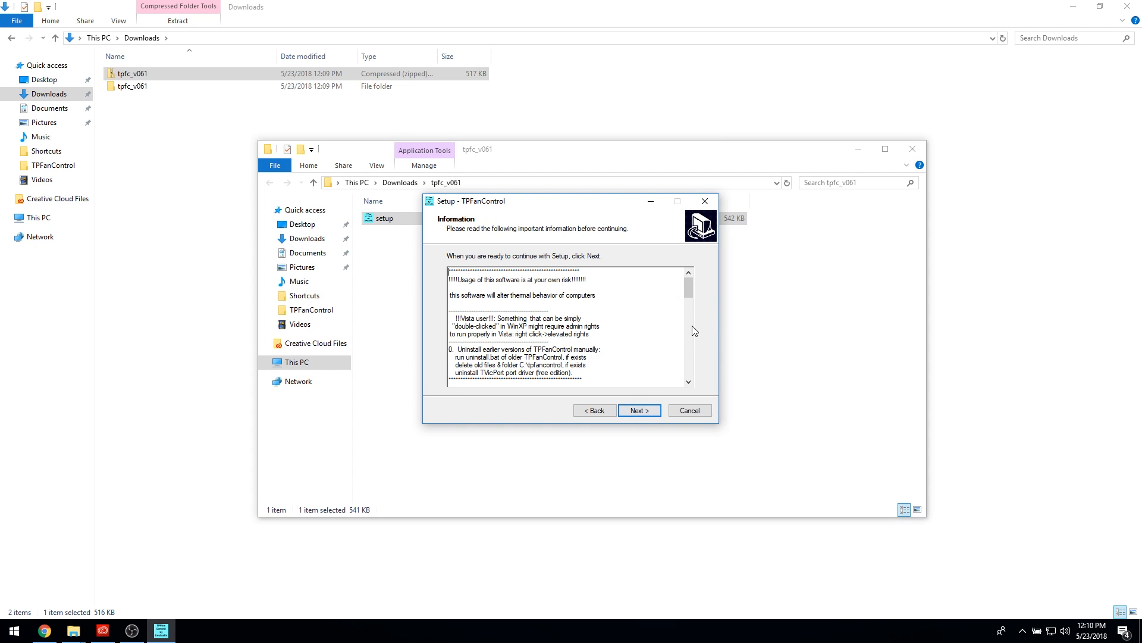
click(639, 410)
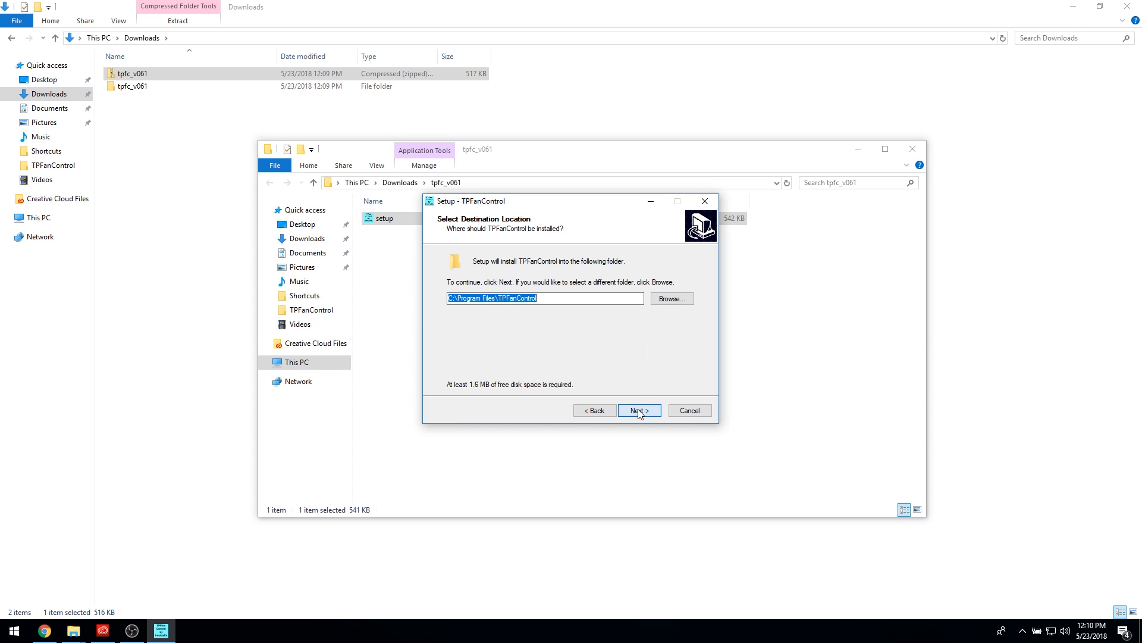
click(637, 410)
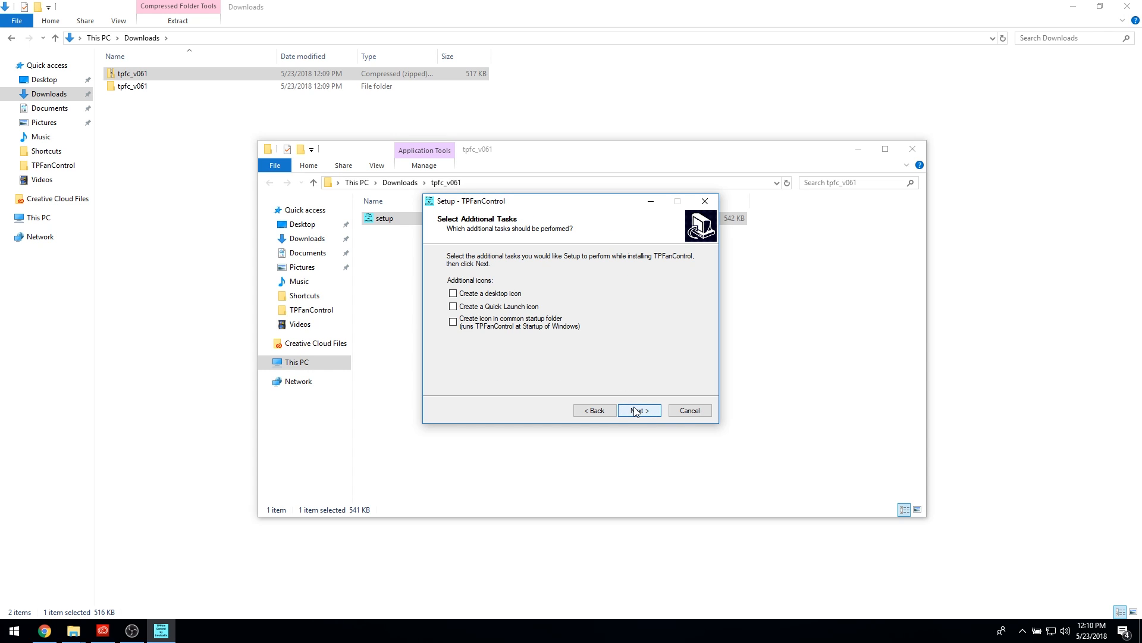
Step: Add a desktop icon and a Windows startup shortcut, then install TPFanControl
click(453, 292)
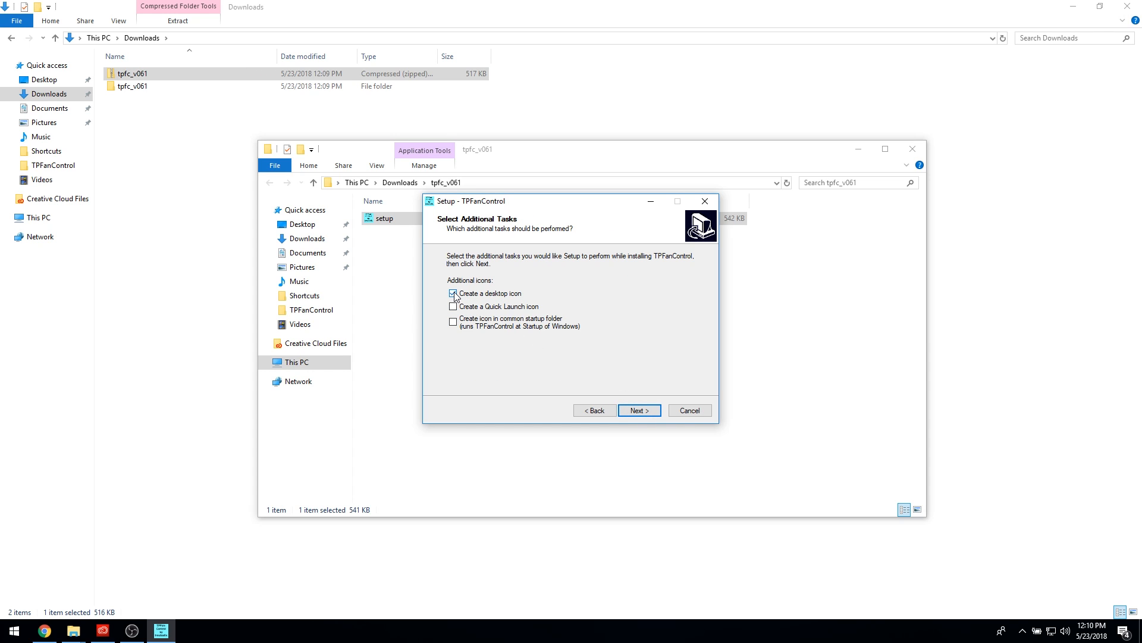
click(453, 321)
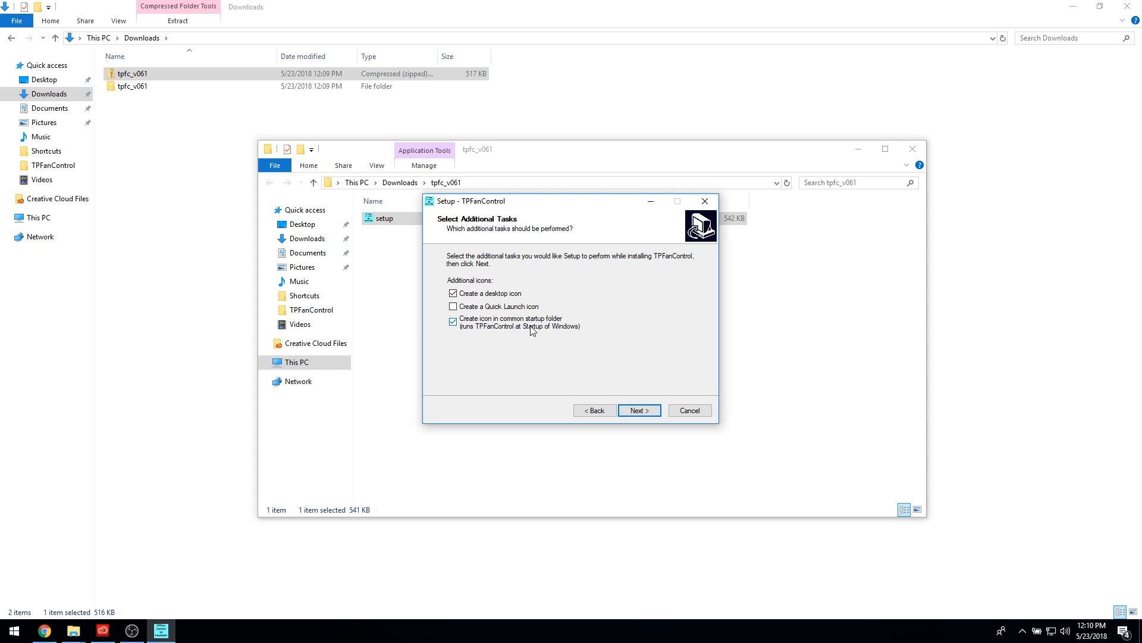
click(639, 410)
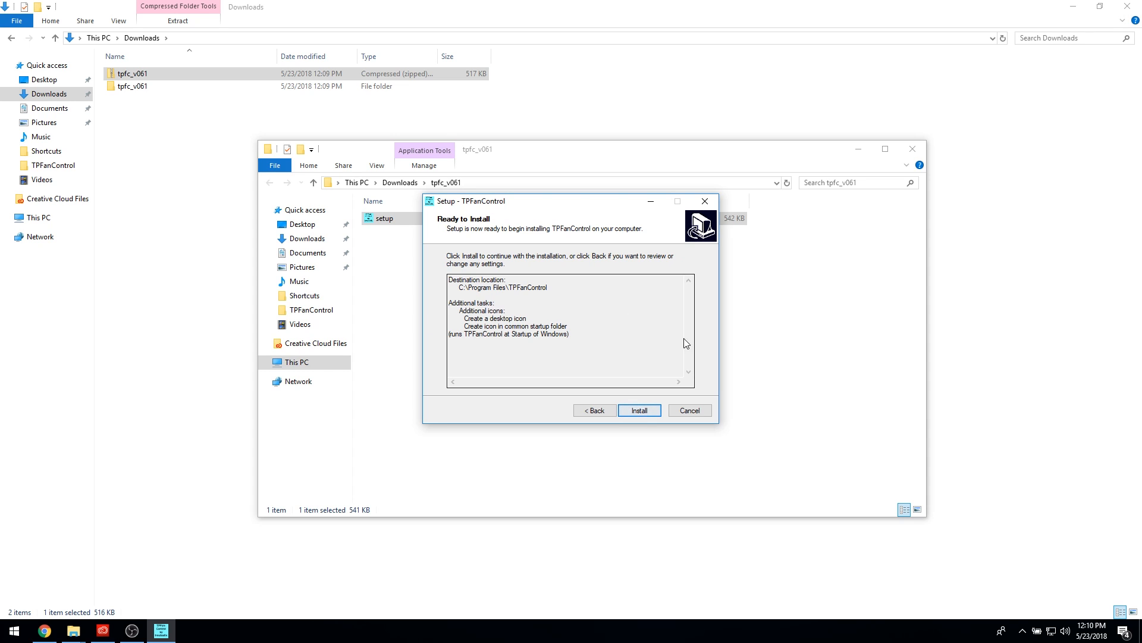
click(639, 410)
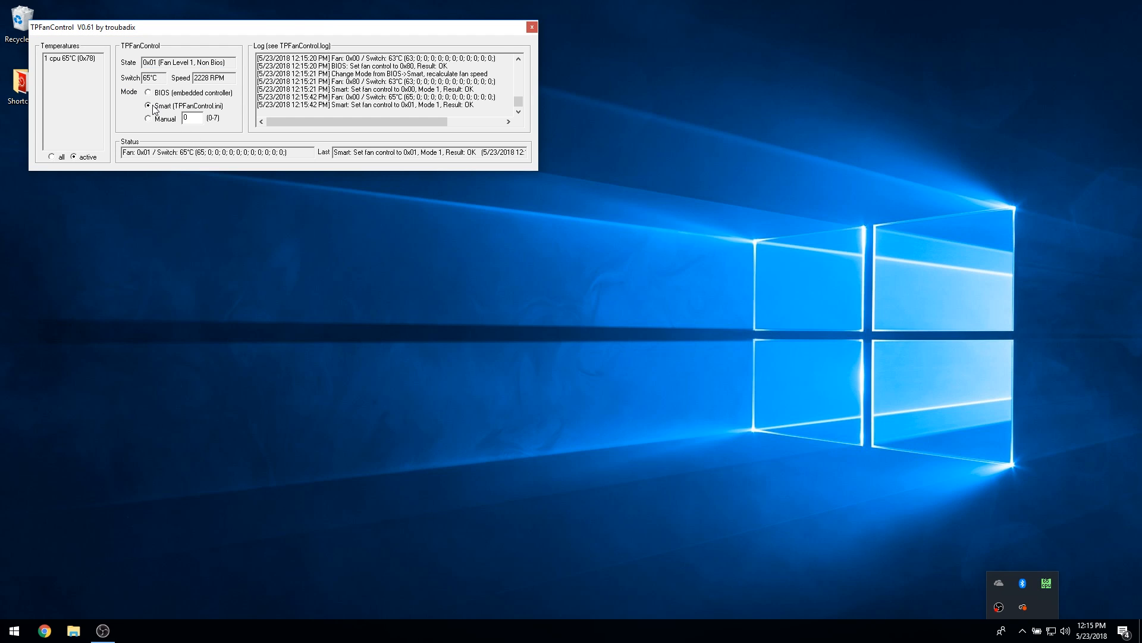
Step: Switch TPFanControl to Manual mode and replace the manual fan level with 7
click(149, 93)
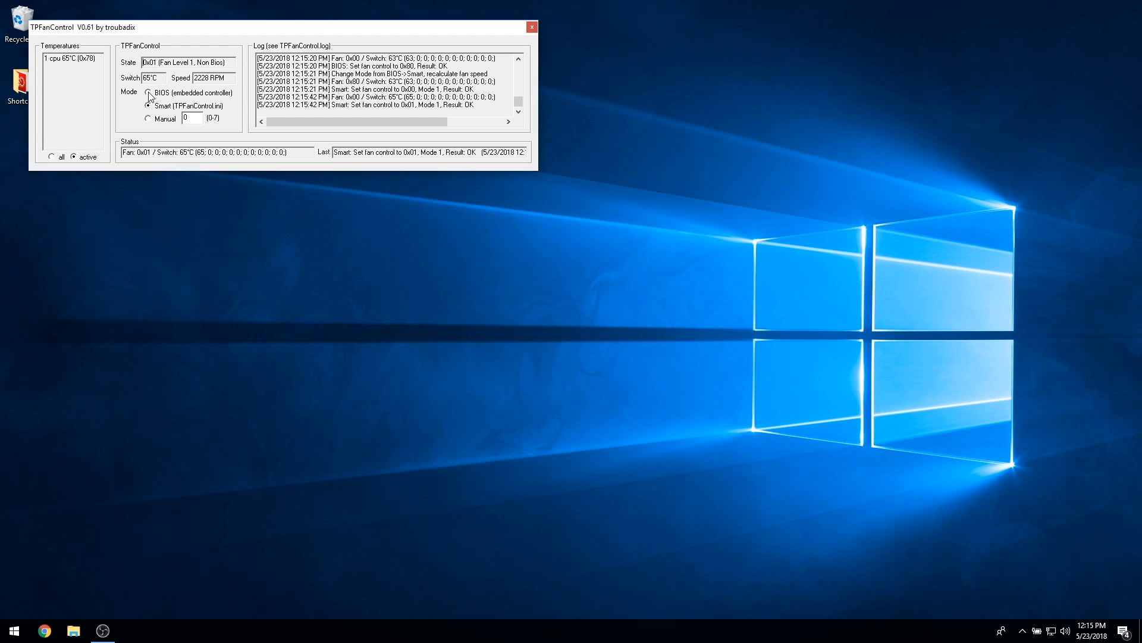
click(148, 118)
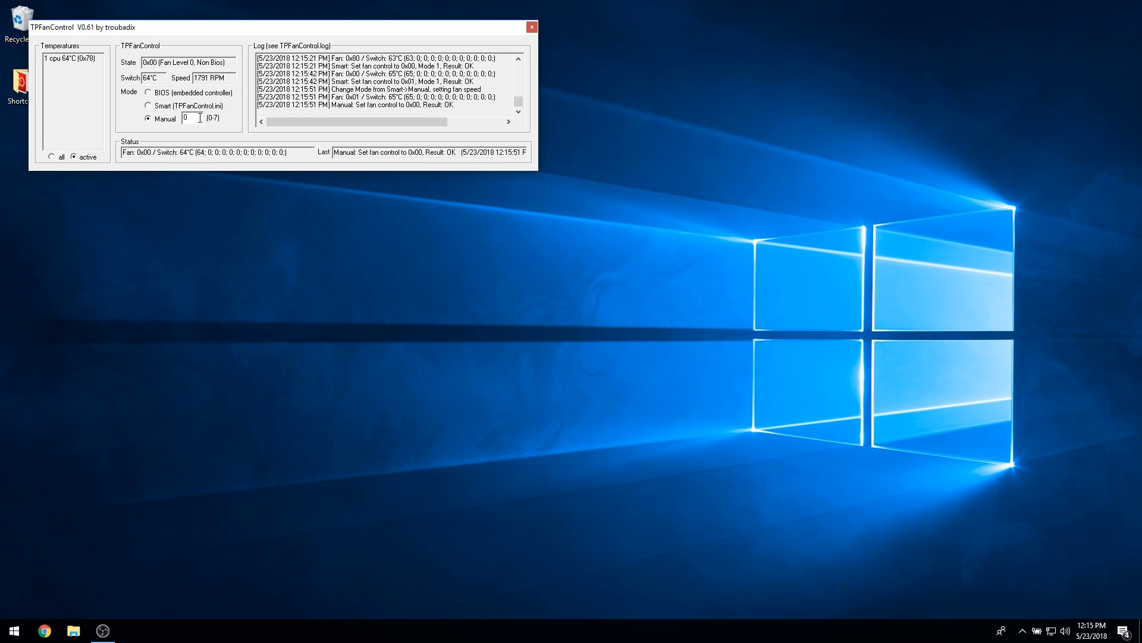
click(192, 118)
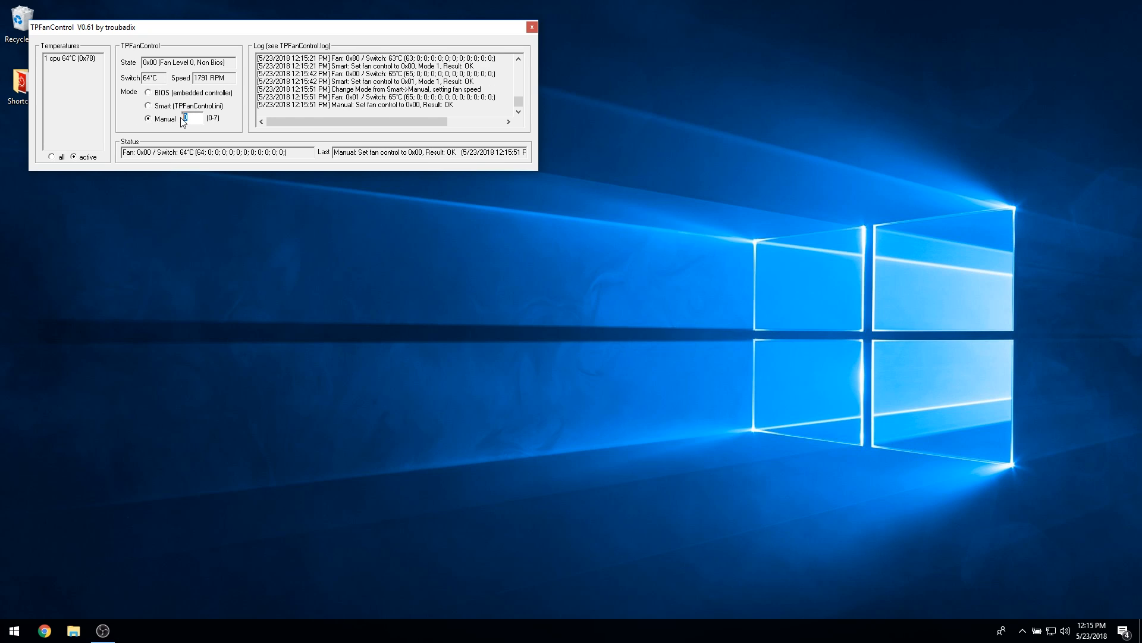
text(7)
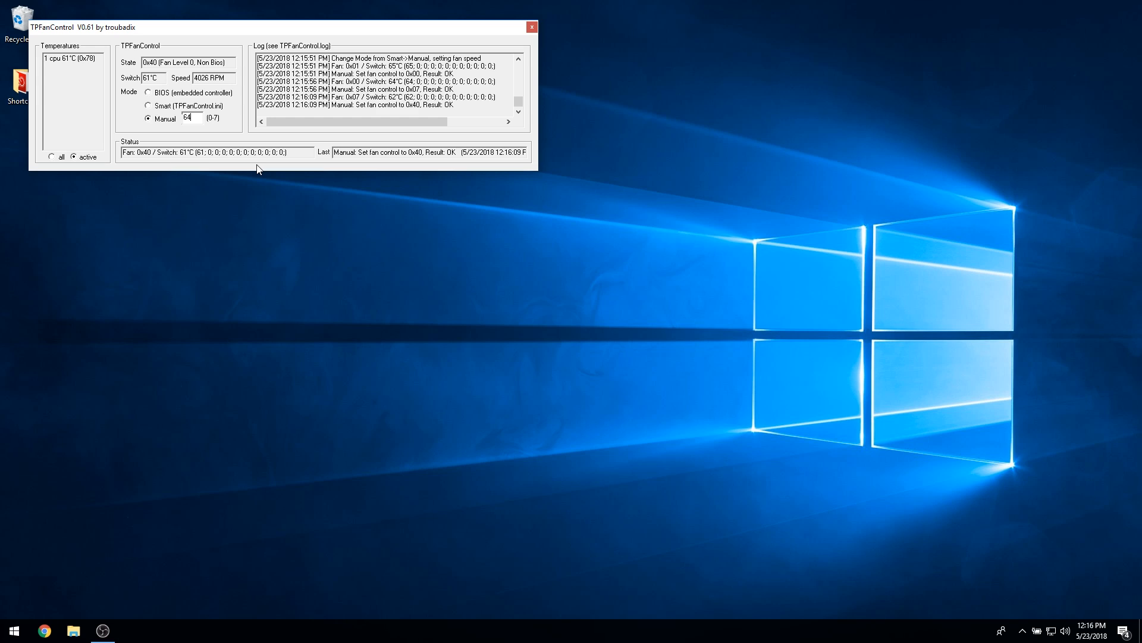
mouse_move(271, 169)
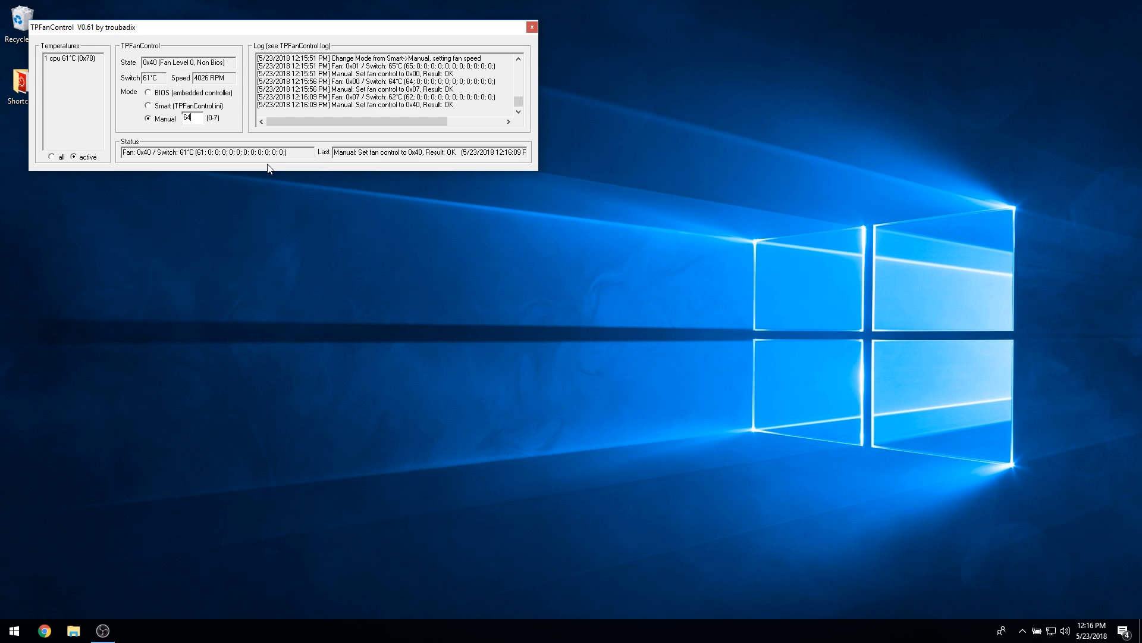
mouse_move(260, 176)
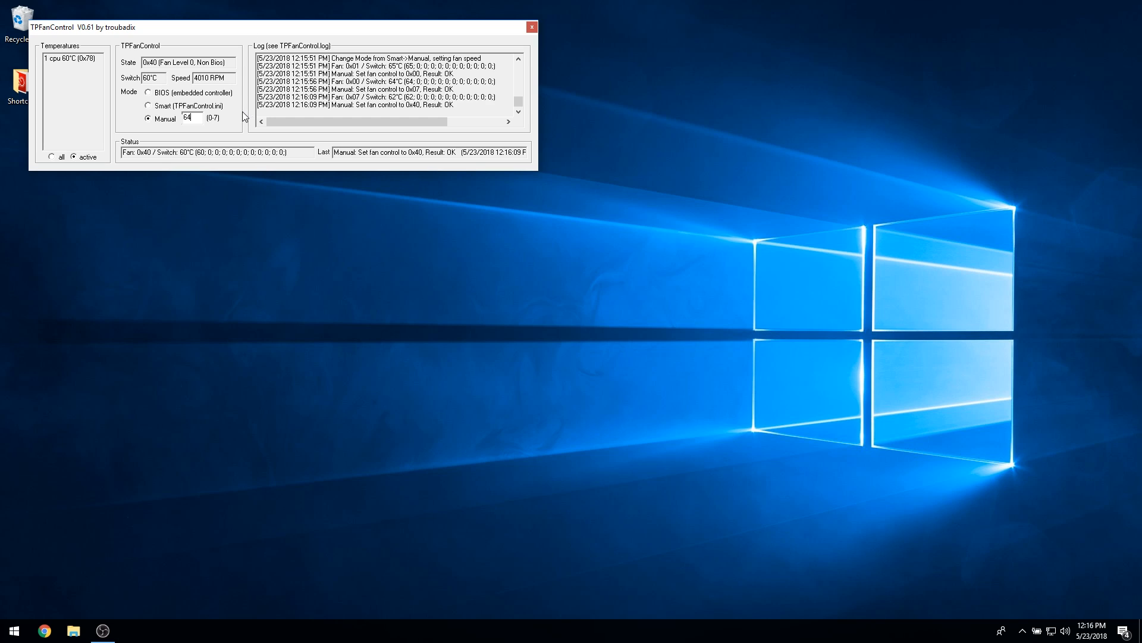
mouse_move(239, 115)
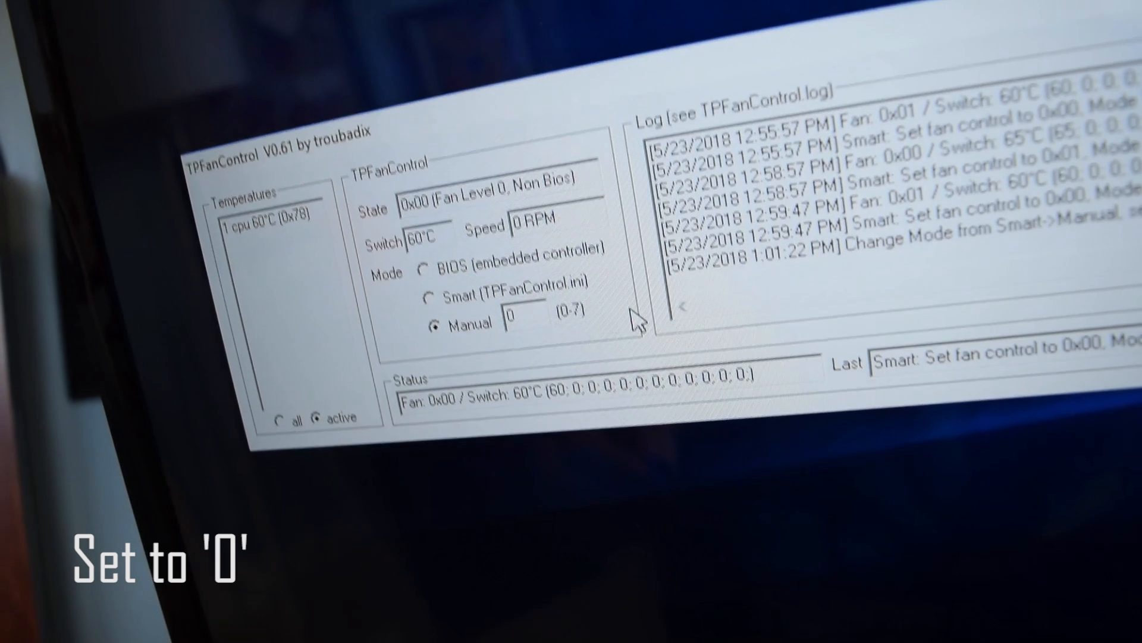
Step: Enter 7 as the TPFanControl manual fan level
text(7)
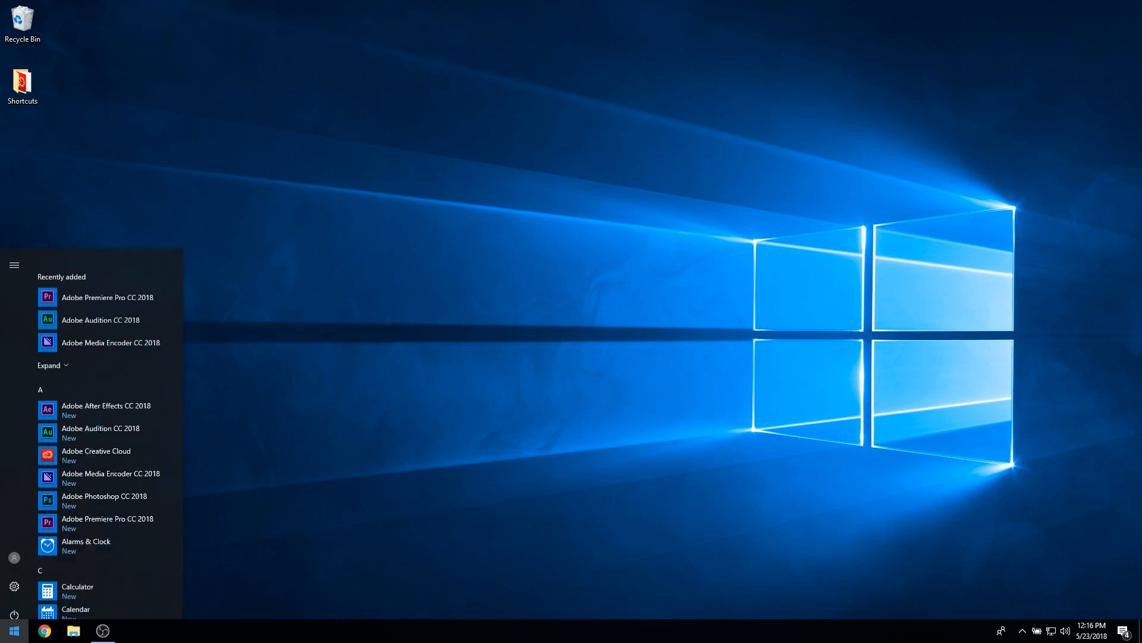
Step: Launch Notepad and browse its Open dialog to C:\Program Files\TPFanControl, showing All Files
text(notepad)
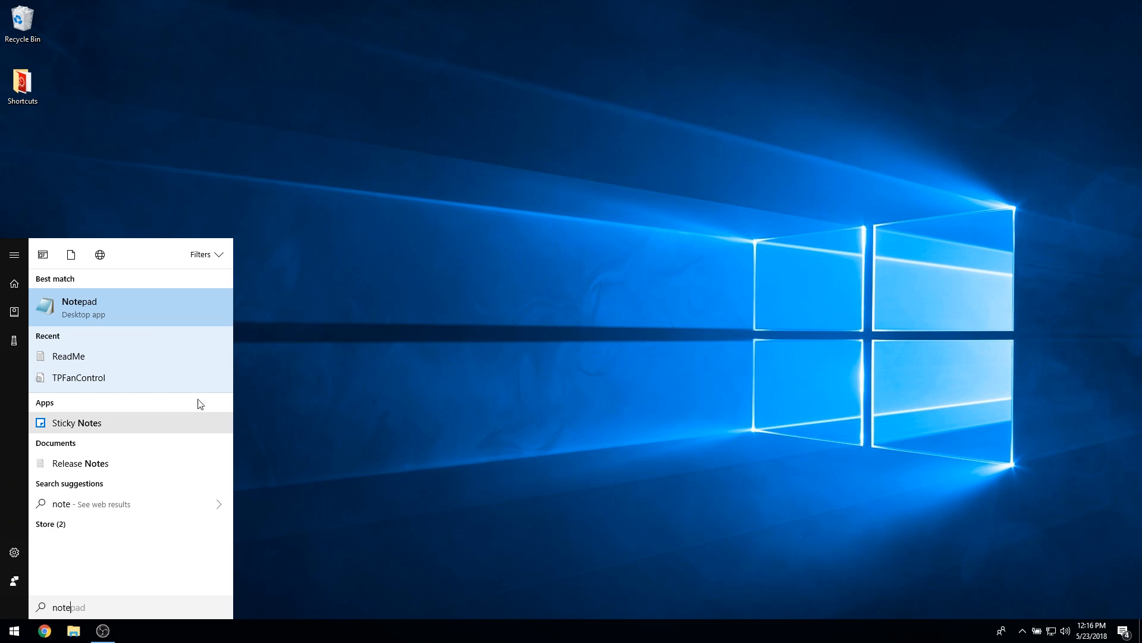
click(79, 305)
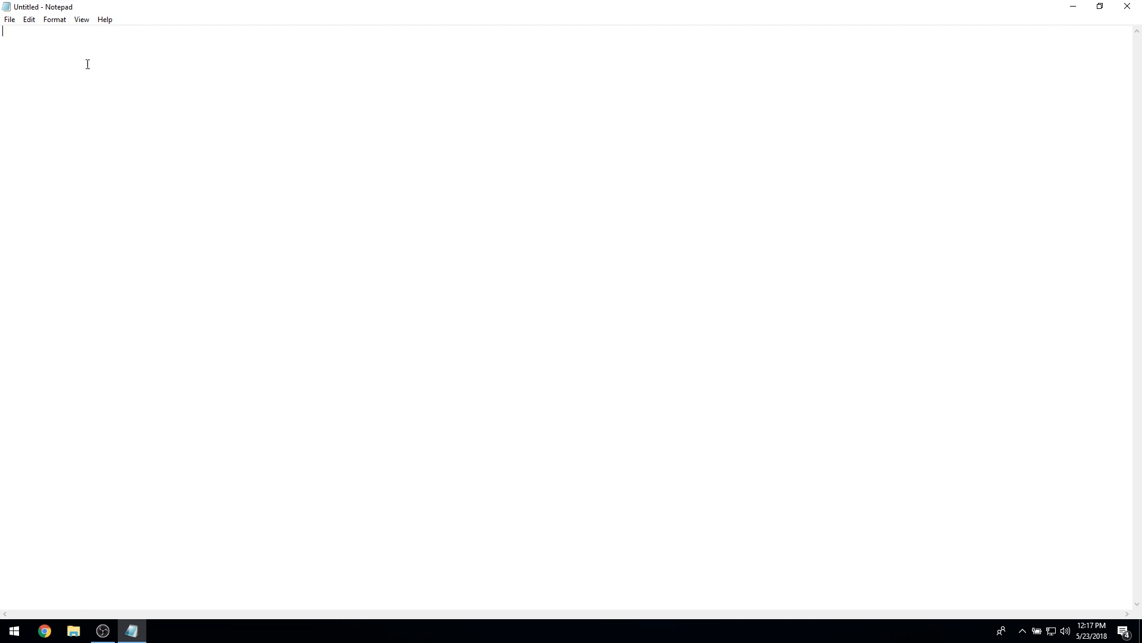
click(9, 19)
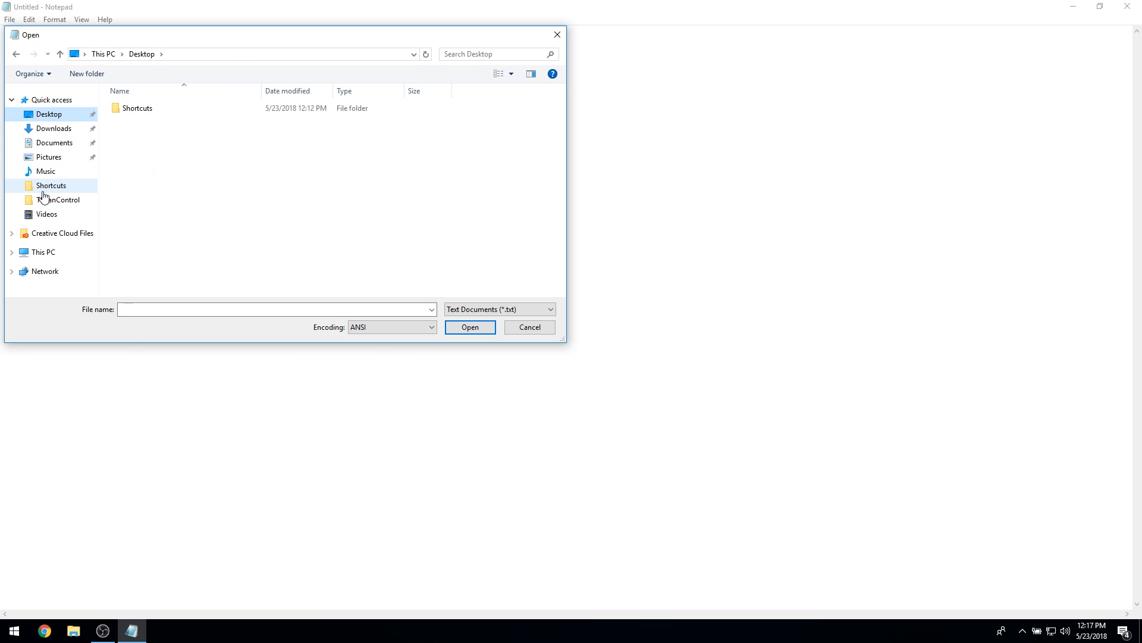
click(42, 251)
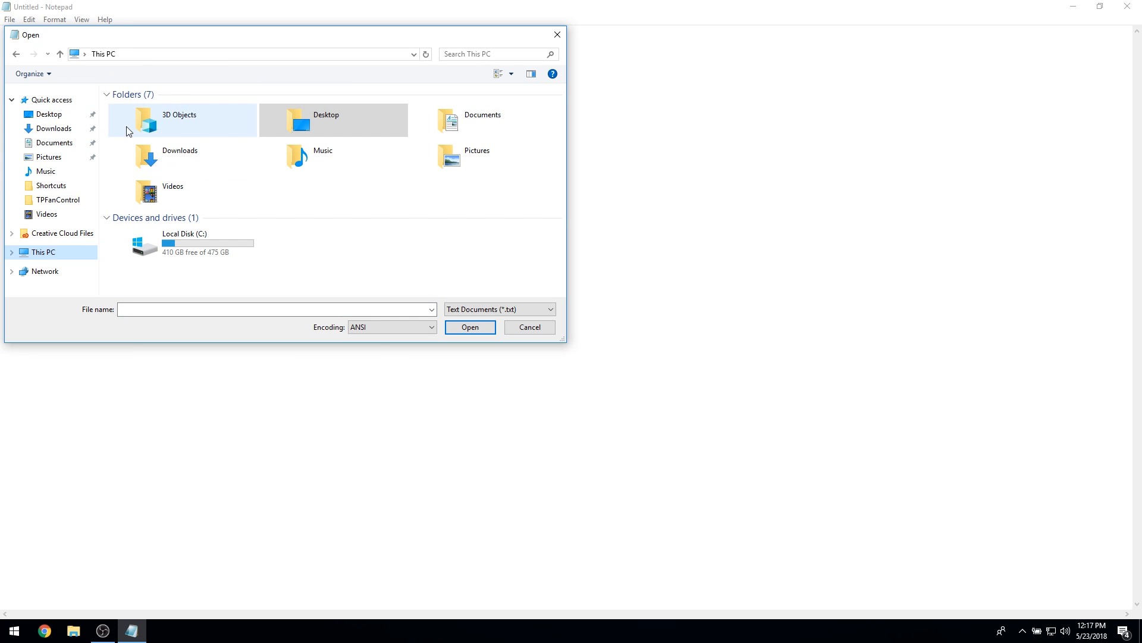
double_click(184, 244)
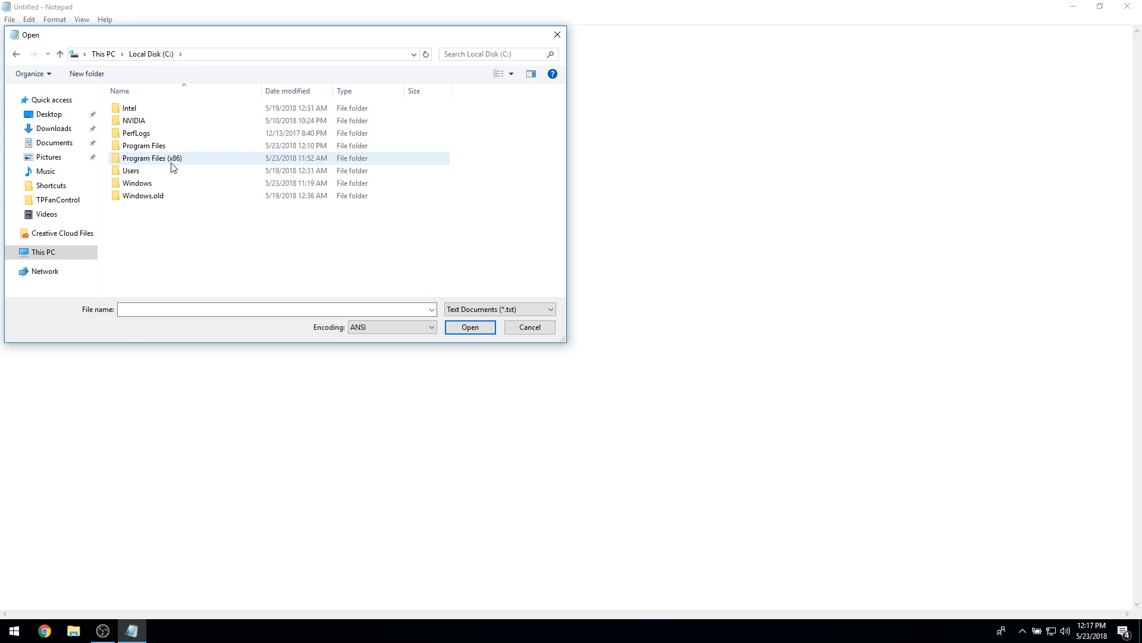
double_click(143, 145)
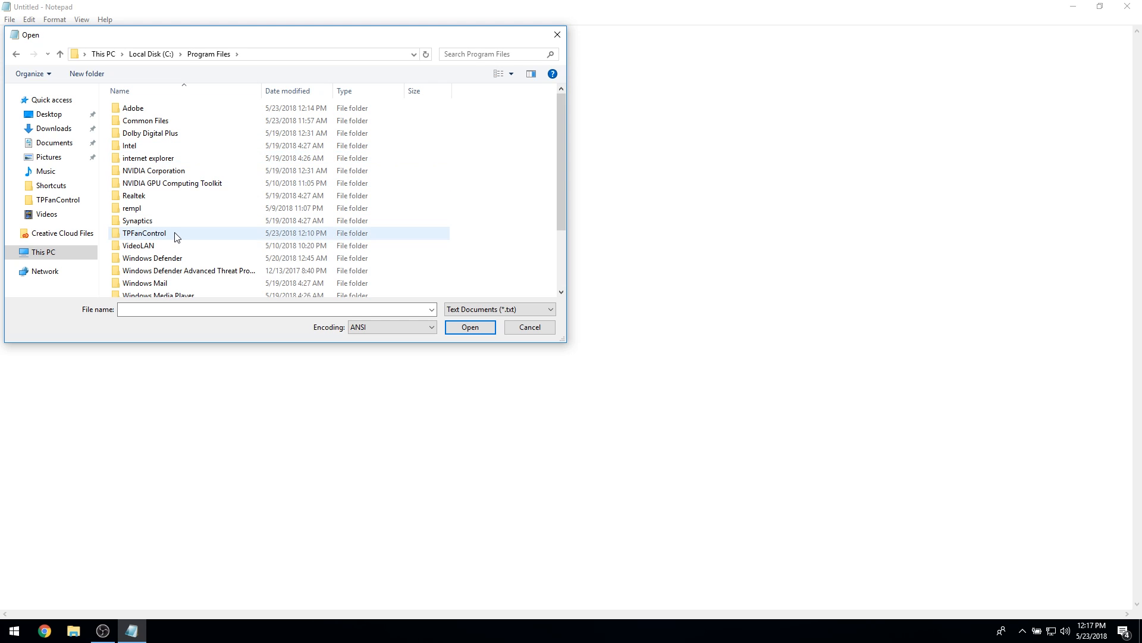
double_click(144, 232)
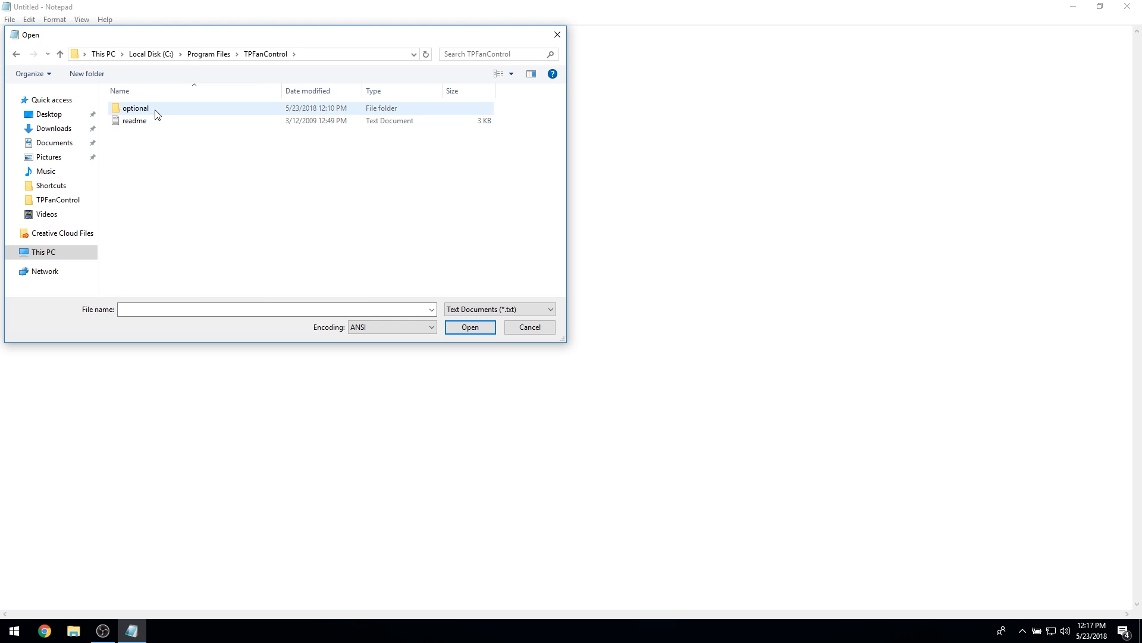
click(499, 309)
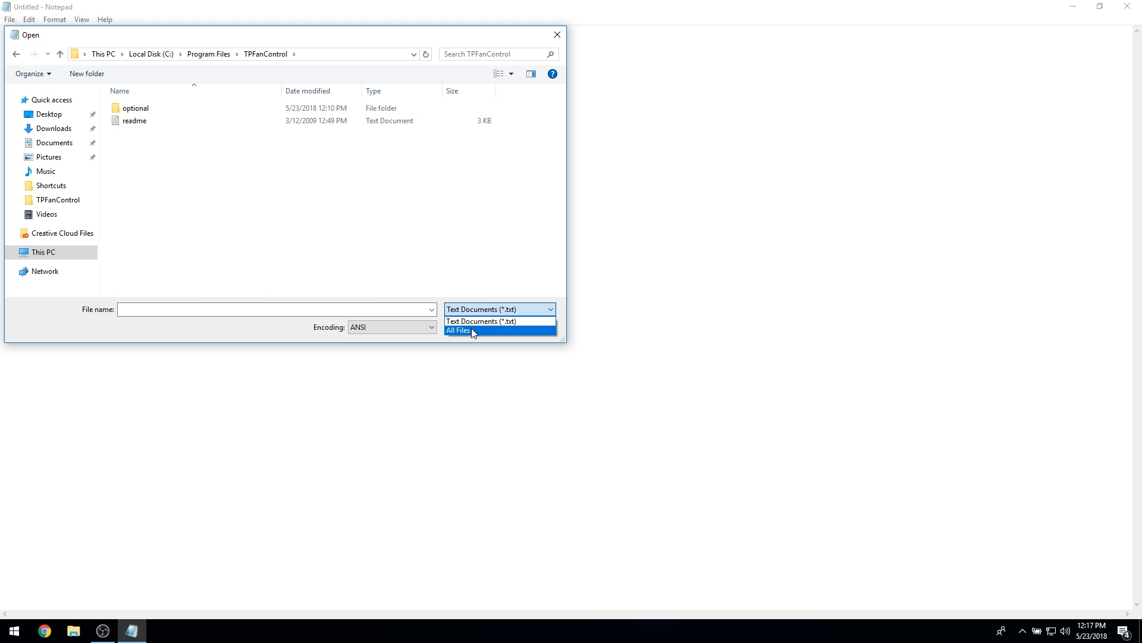
click(458, 330)
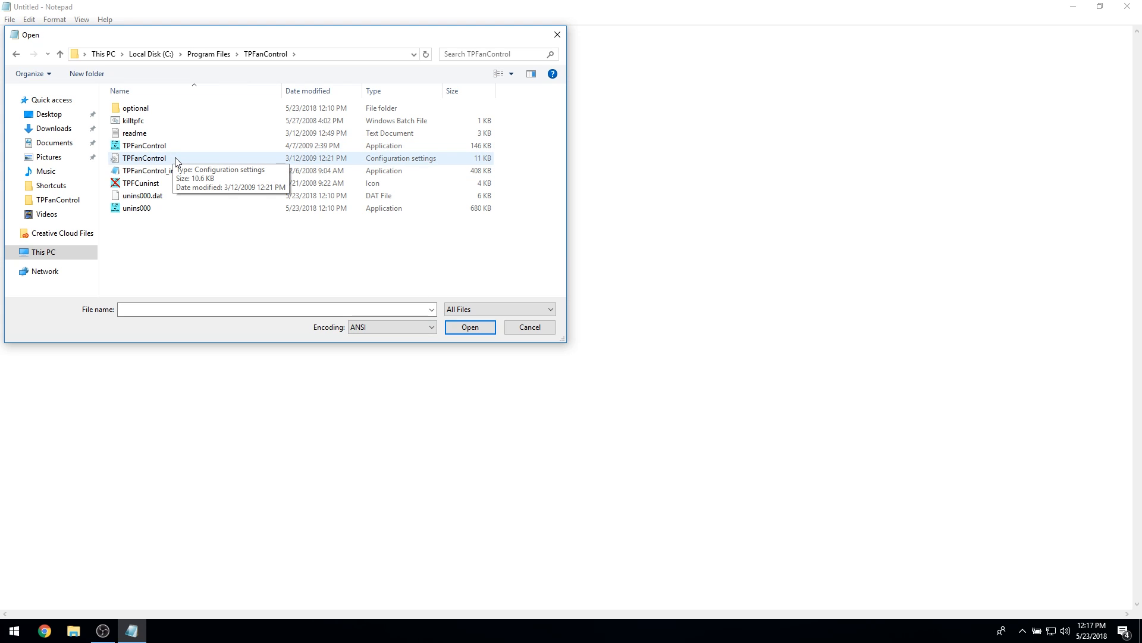
Step: Open TPFanControl.ini and scroll to the Smart Mode 1 Level lines, briefly selecting them
double_click(144, 158)
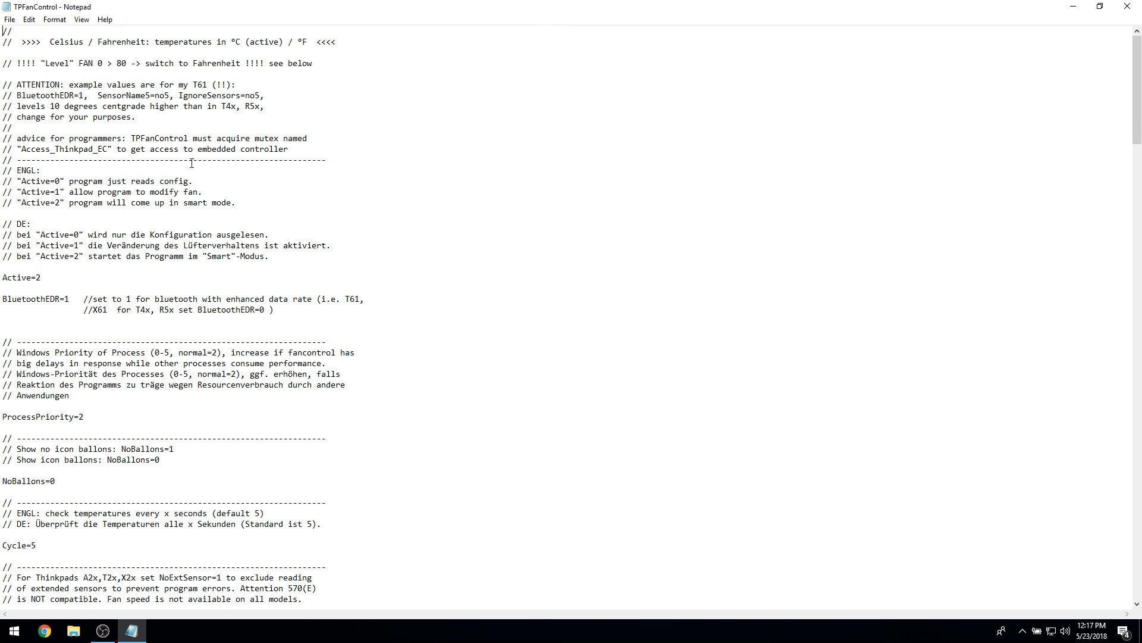
mouse_move(518, 192)
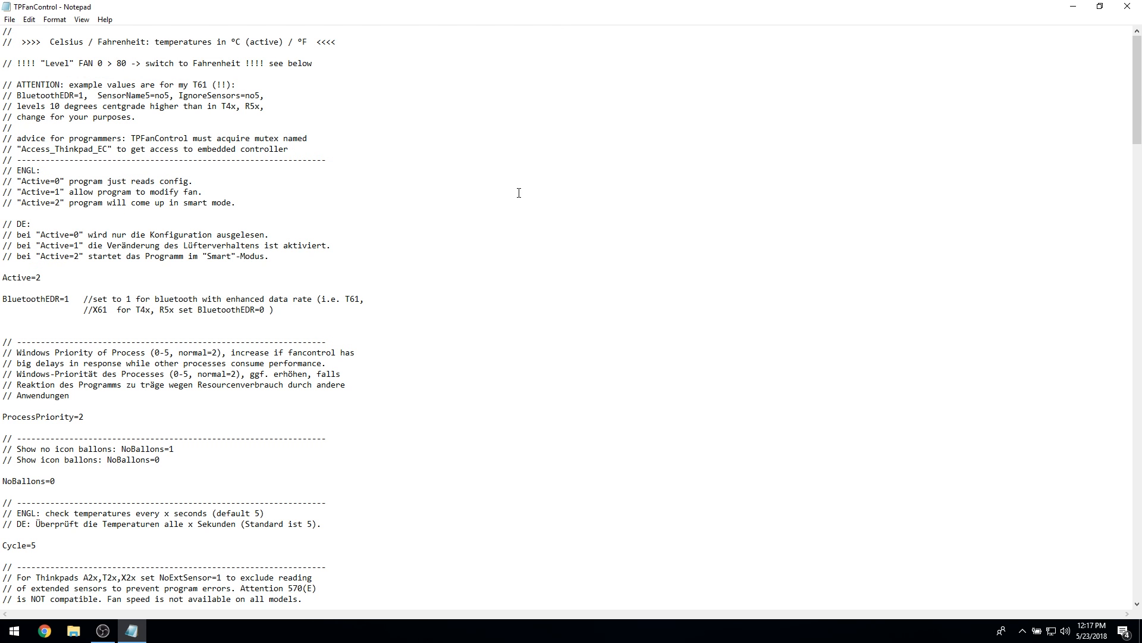
scroll(down, 3)
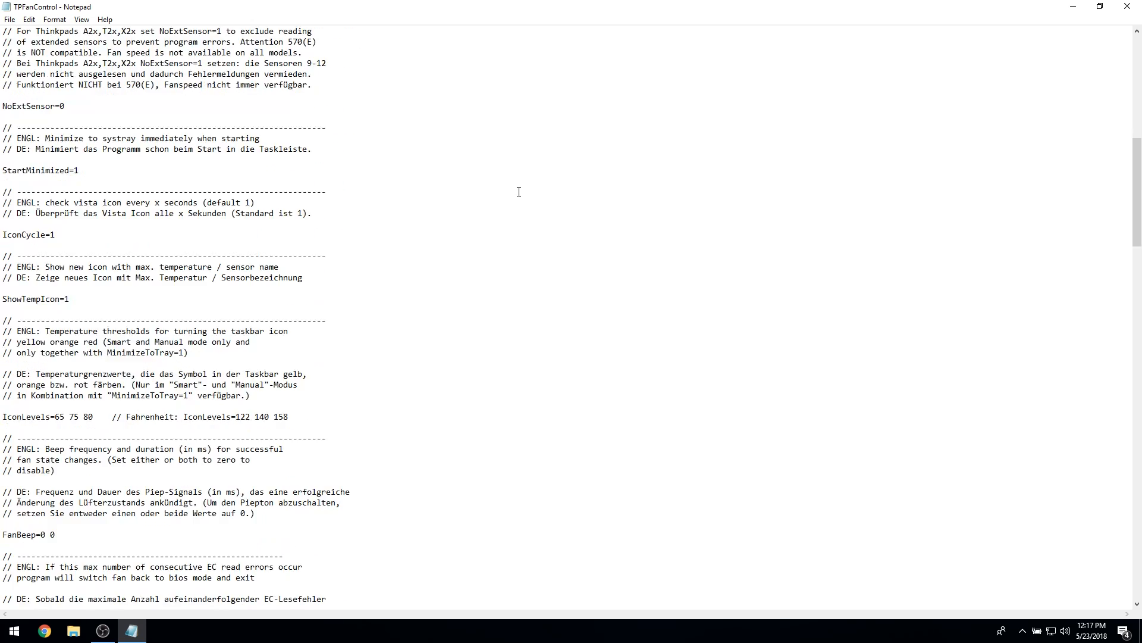
scroll(down, 3)
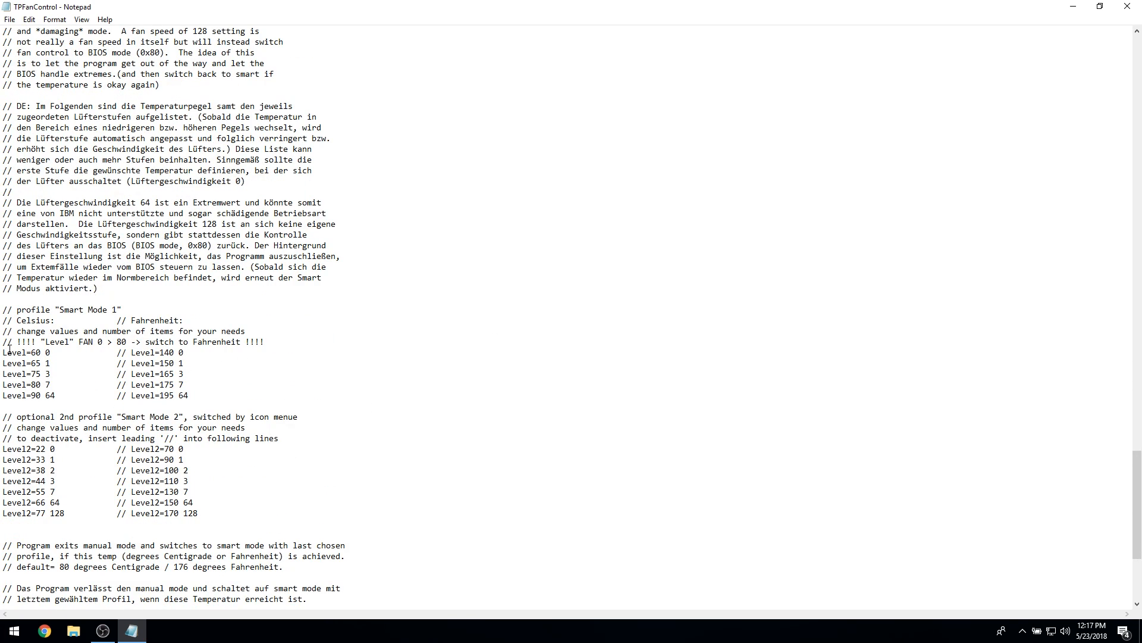
drag(4, 352, 188, 395)
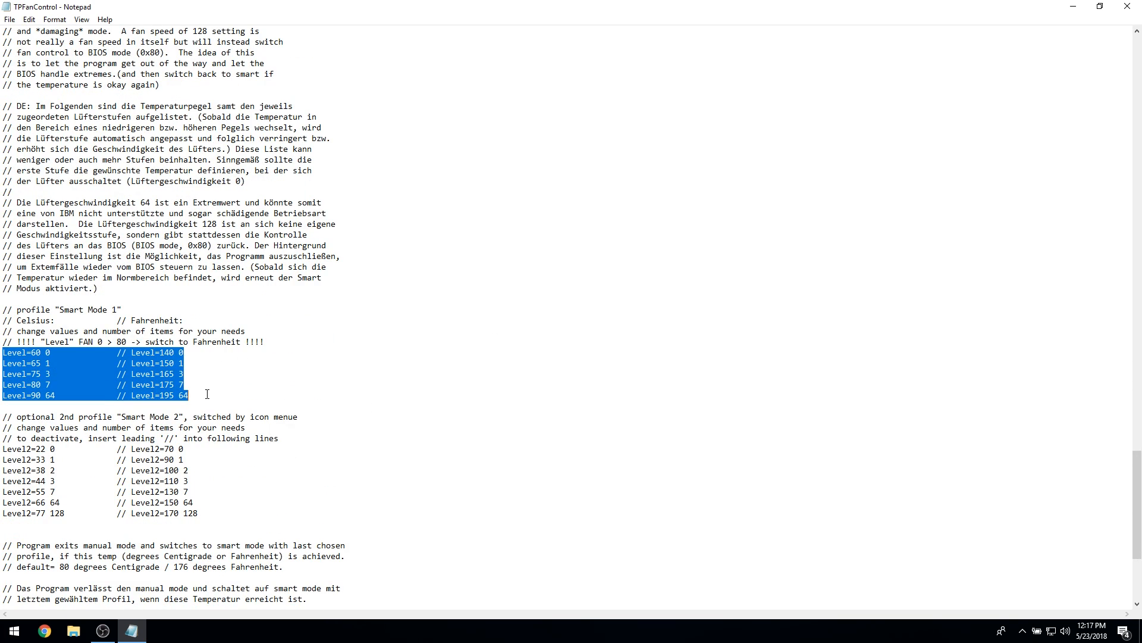
click(185, 353)
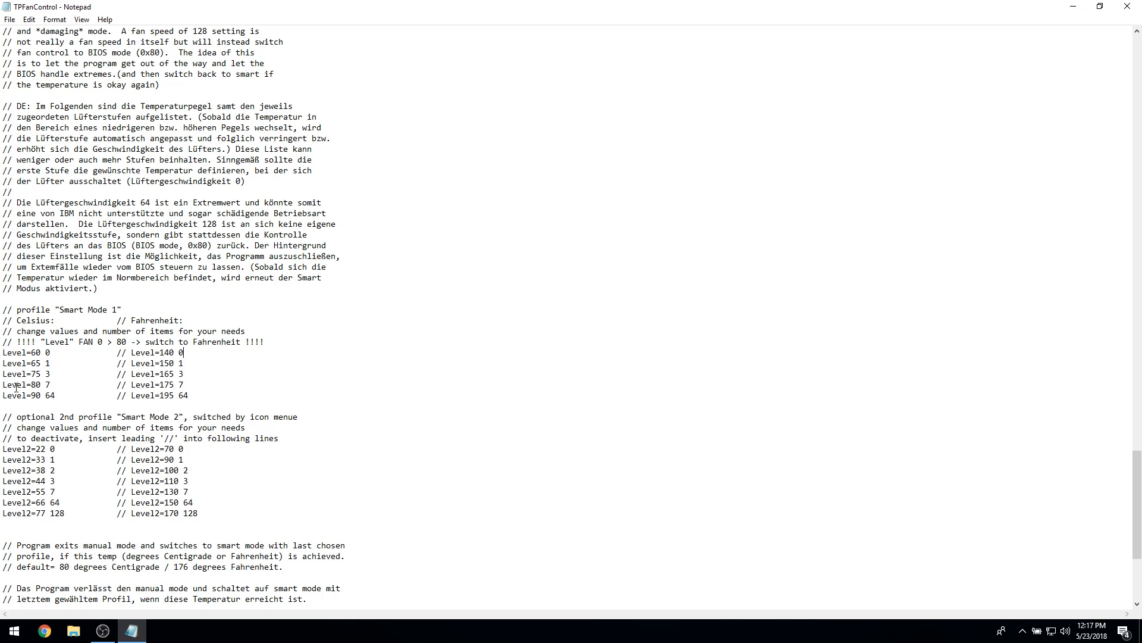